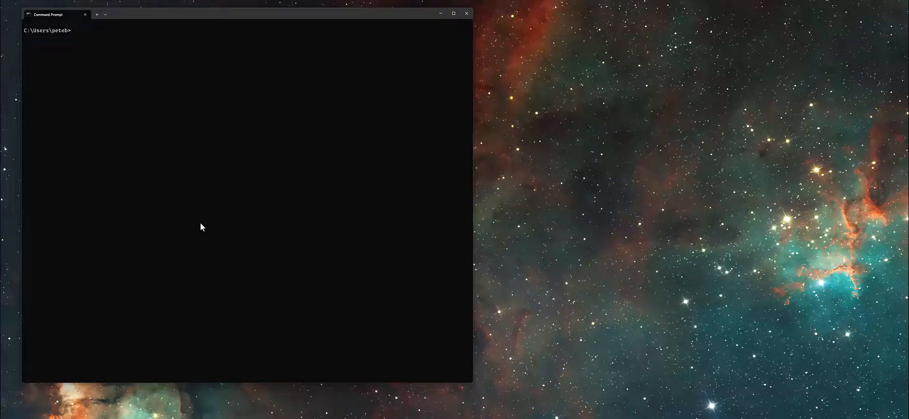
pyautogui.moveTo(193, 108)
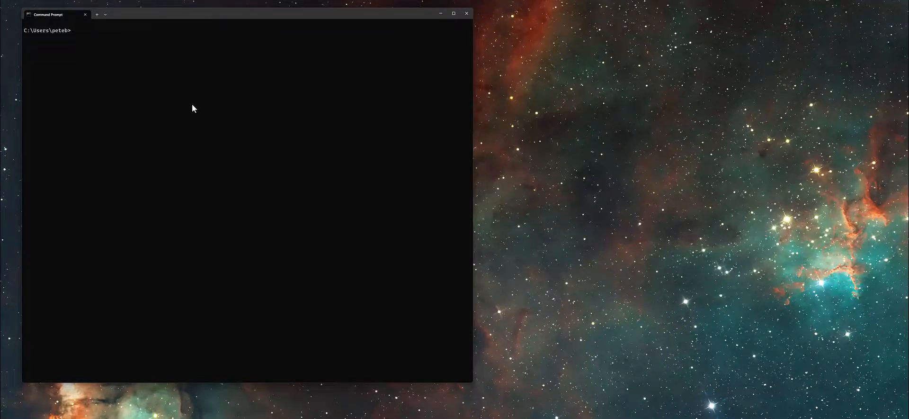
pyautogui.moveTo(175, 92)
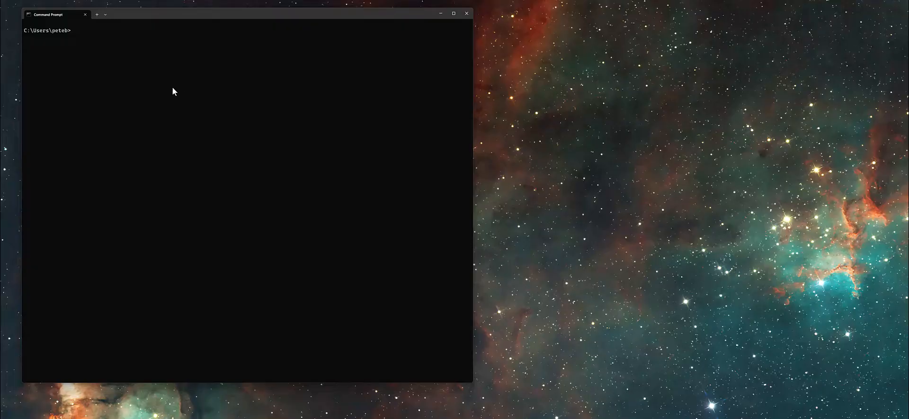
# - Run 'midi enum endpoints' to list the UMP endpoints: Iridium, ProtoZOA, UM-ONE and mio
pyautogui.click(452, 14)
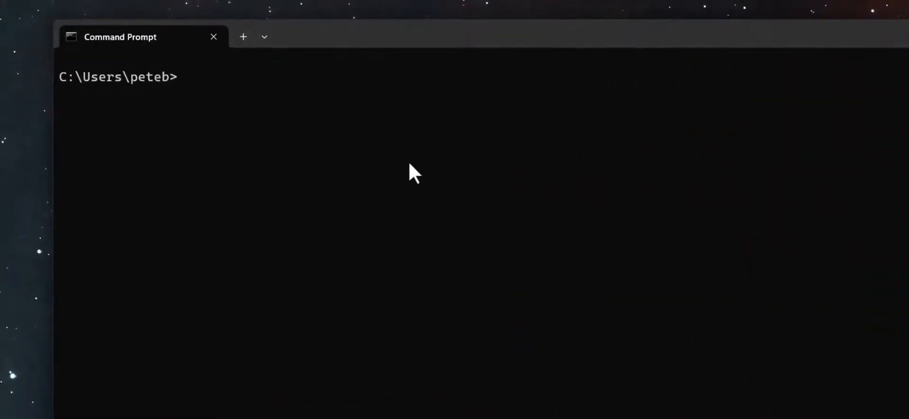
pyautogui.write('midi')
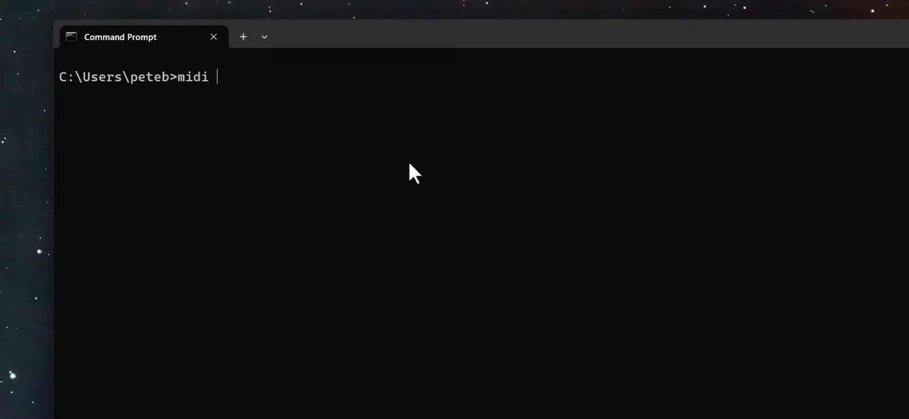
pyautogui.write('enum endpoints')
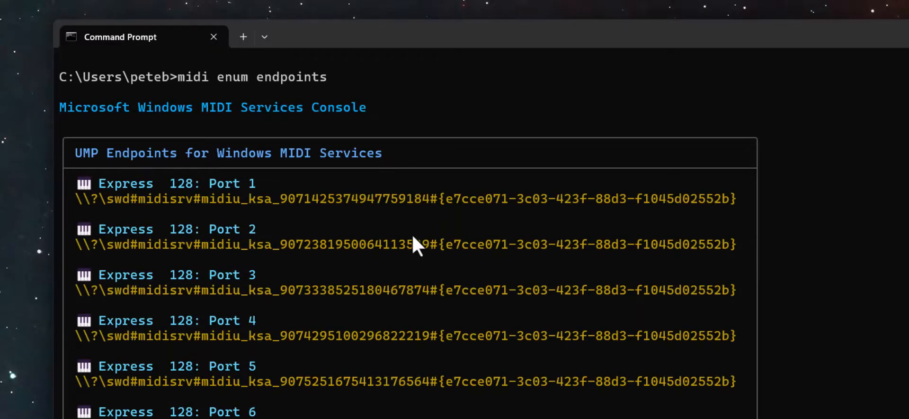
pyautogui.scroll(-3)
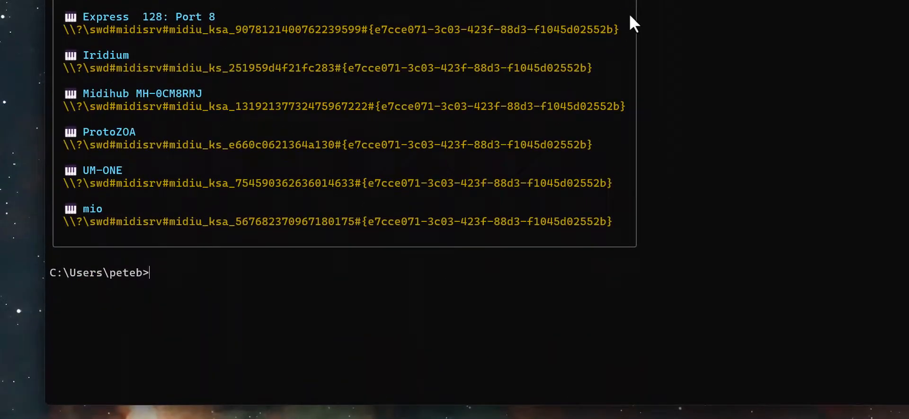
# - Run 'midi endpoint properties' on Iridium to show Waldorf manufacturer, Midi2 protocol and one Synth block
pyautogui.write('midi endpoint pro')
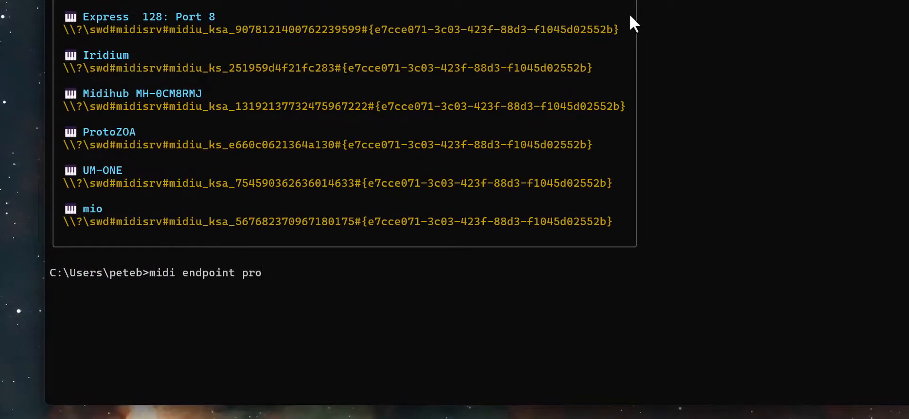
pyautogui.write('perties')
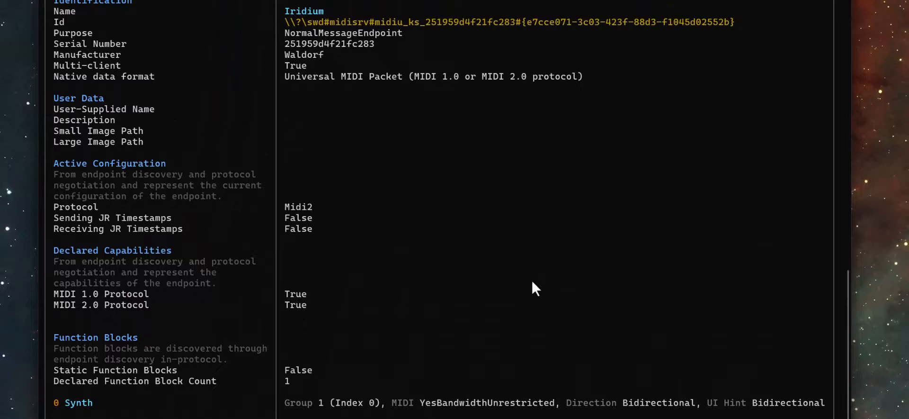
pyautogui.moveTo(373, 202)
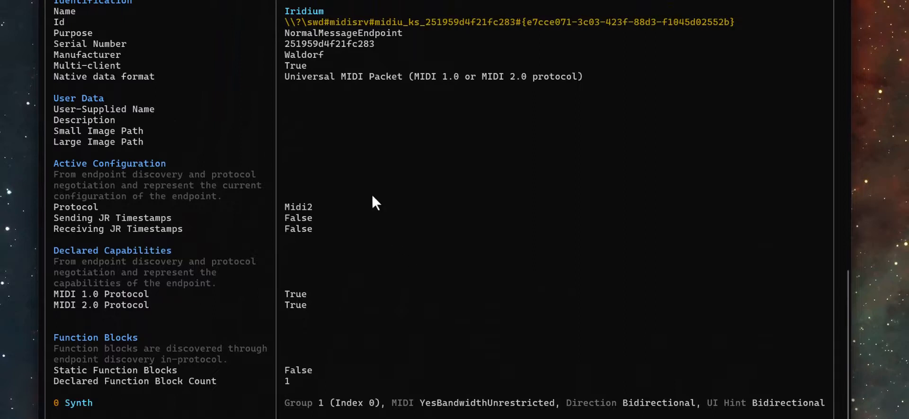
pyautogui.moveTo(421, 259)
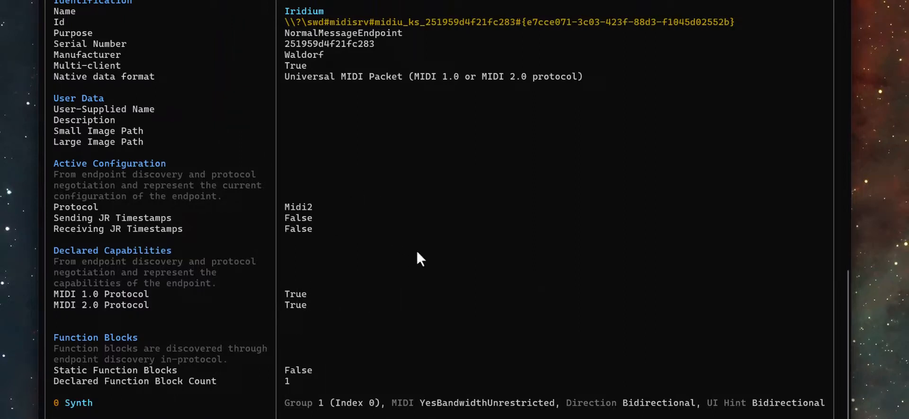
pyautogui.moveTo(434, 317)
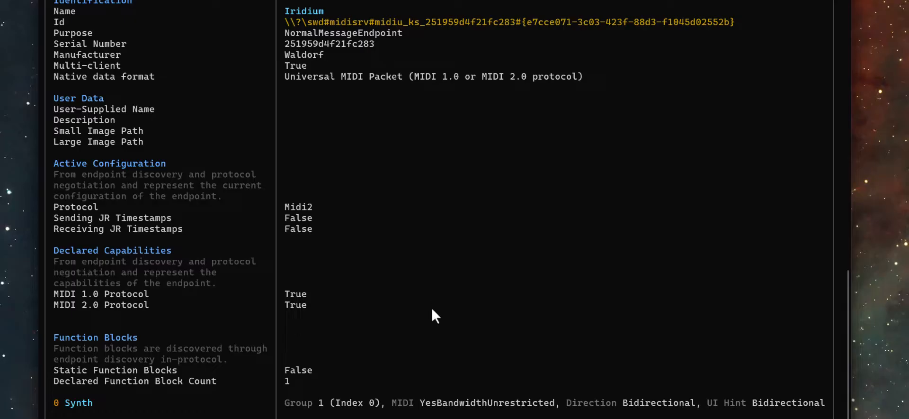
pyautogui.moveTo(406, 415)
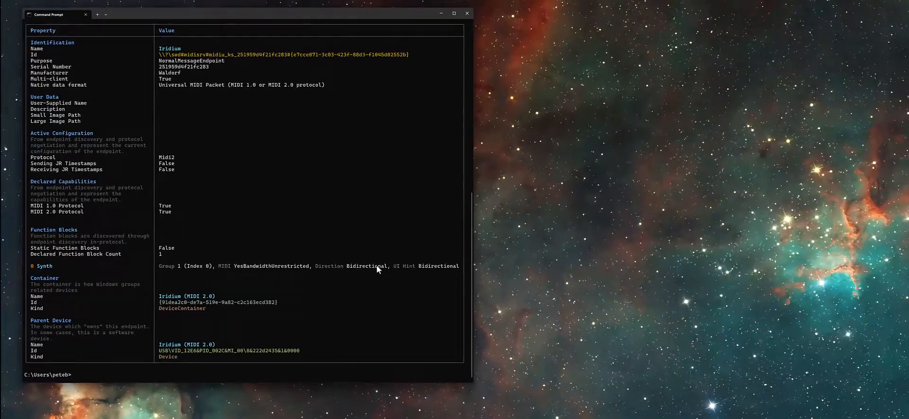
pyautogui.moveTo(443, 275)
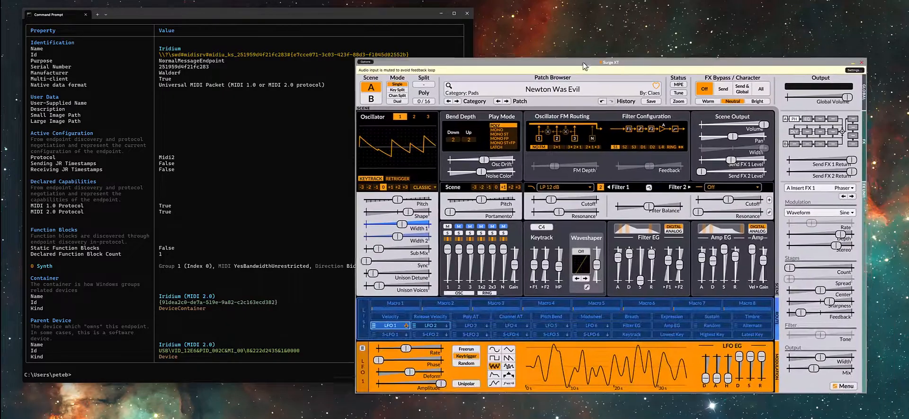
# - Place the Surge XT window with the Newton Was Evil patch beside the console
pyautogui.moveTo(584, 63); pyautogui.dragTo(556, 40)
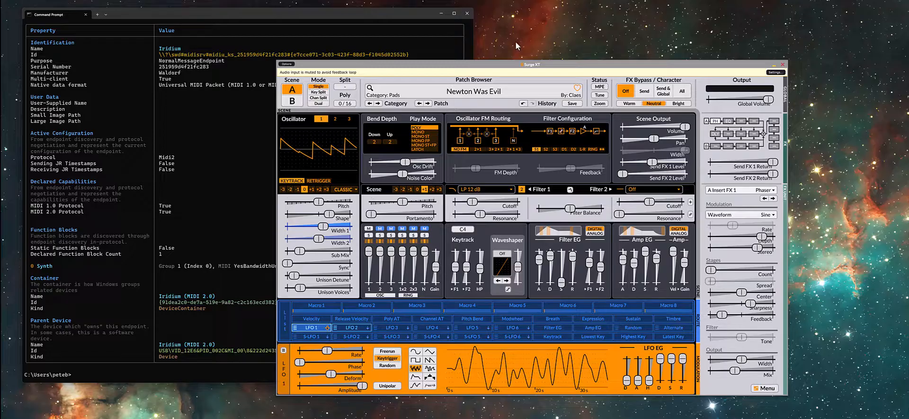
pyautogui.moveTo(544, 34)
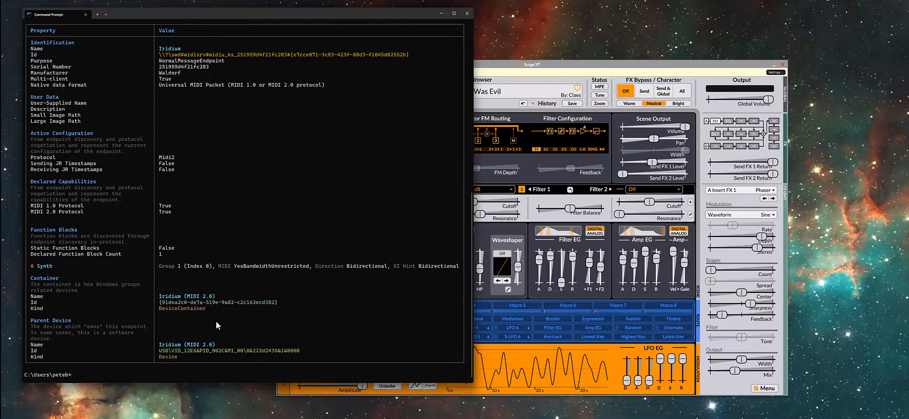
# - Start 'midi endpoint monitor' on Iridium to log incoming messages from the synth
pyautogui.write('midi endpoint monitor')
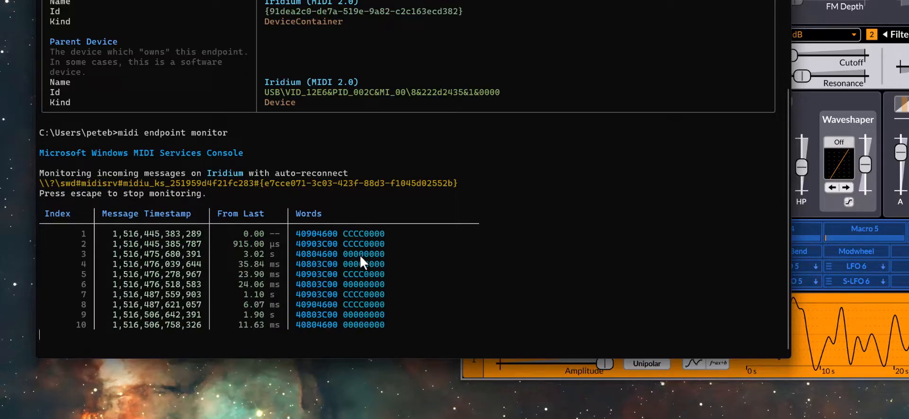
pyautogui.moveTo(300, 243)
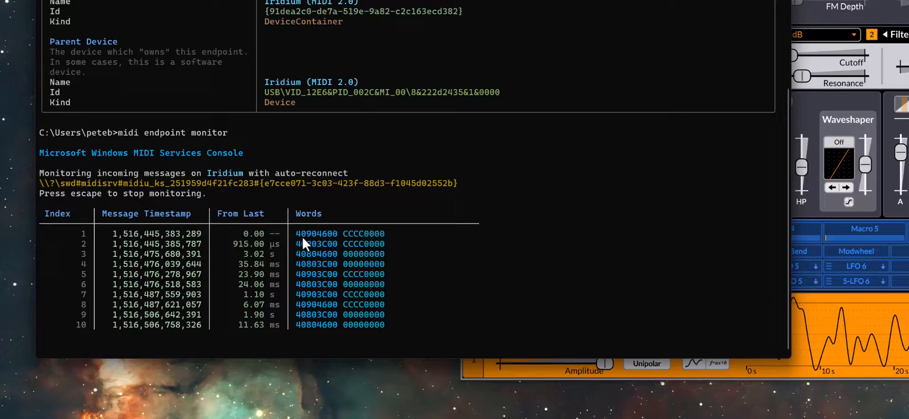
pyautogui.moveTo(382, 278)
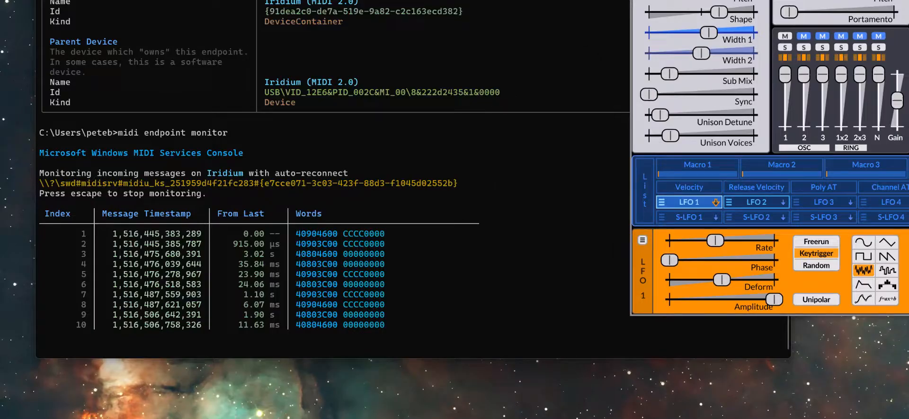
pyautogui.moveTo(454, 29)
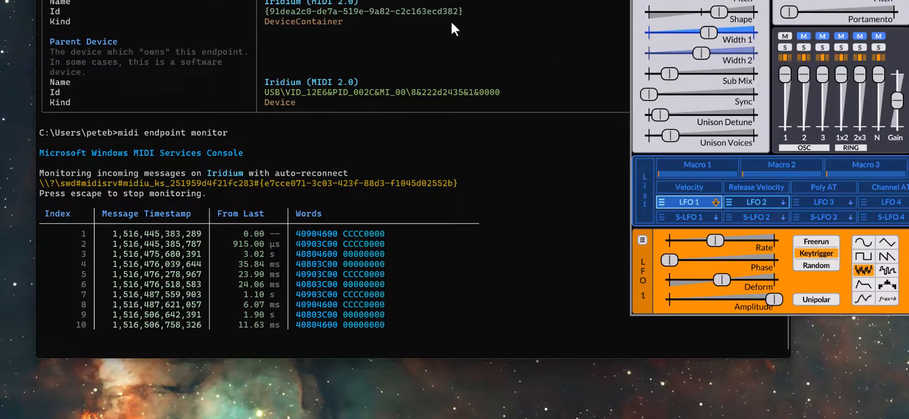
pyautogui.moveTo(246, 54)
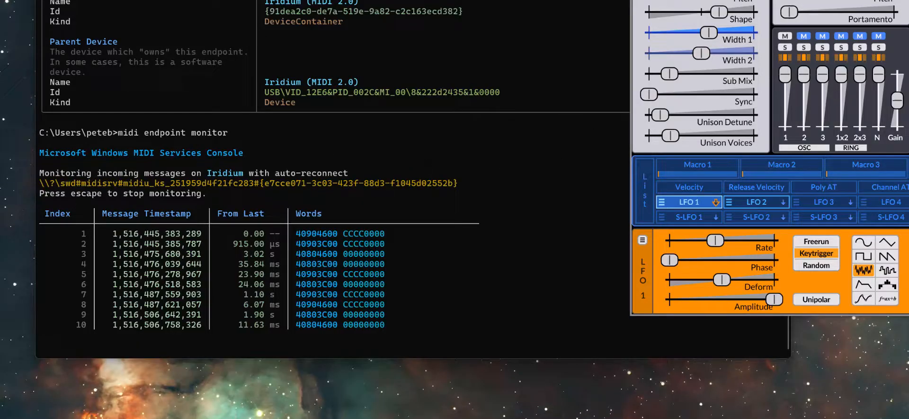
pyautogui.moveTo(489, 71)
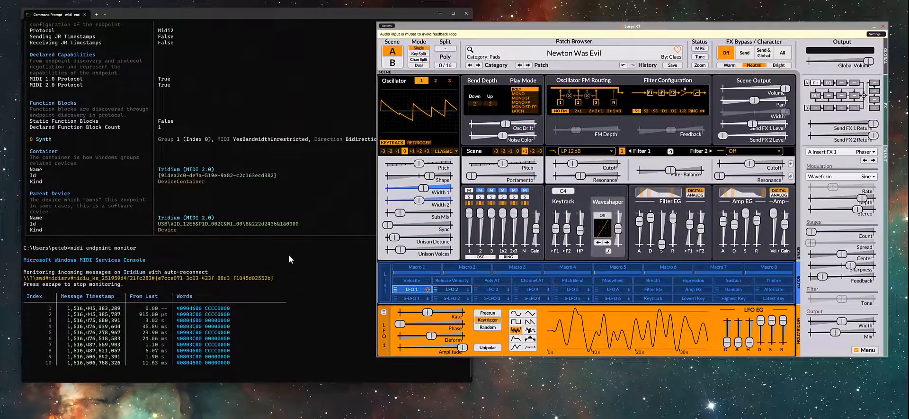
pyautogui.moveTo(122, 389)
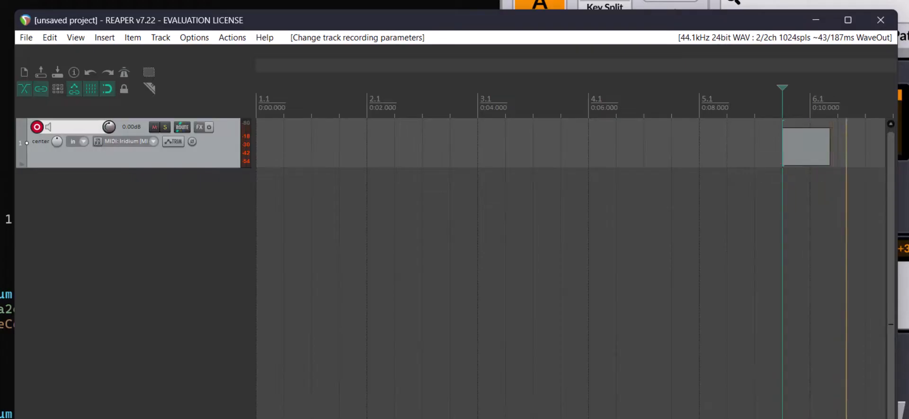
# - Stop recording so track 1 keeps the MIDI item of notes played from Iridium
pyautogui.hscroll(3)
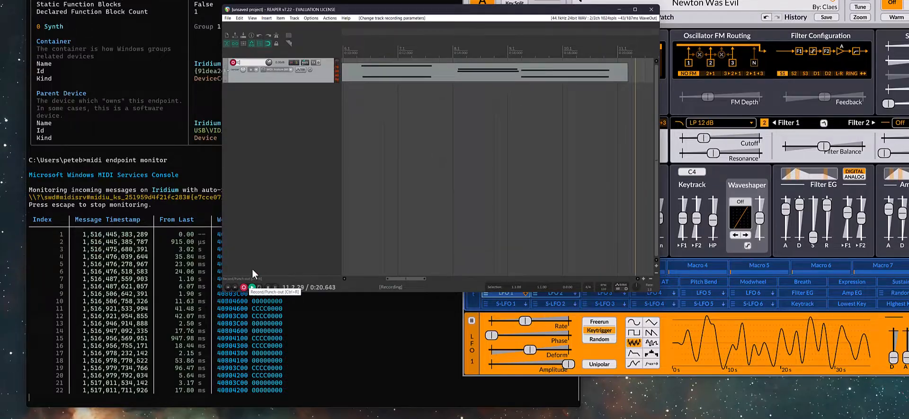
pyautogui.click(243, 286)
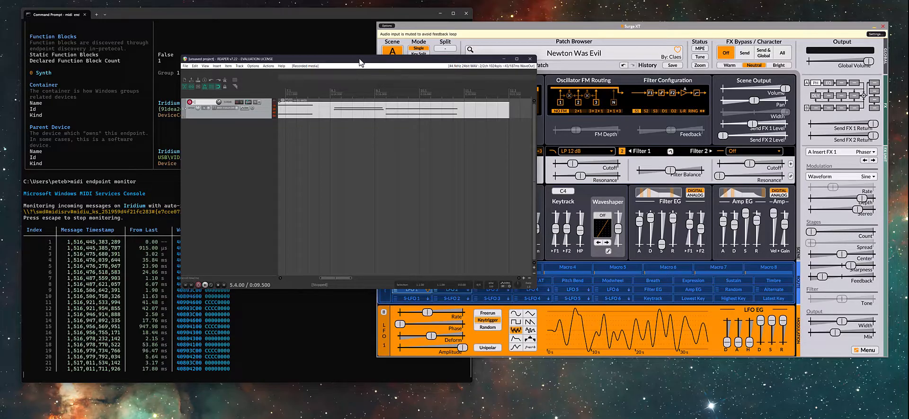
pyautogui.moveTo(237, 267)
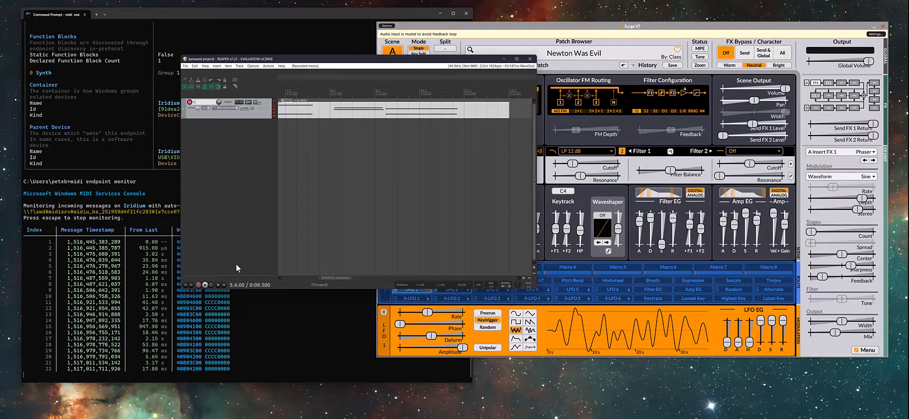
pyautogui.moveTo(284, 356)
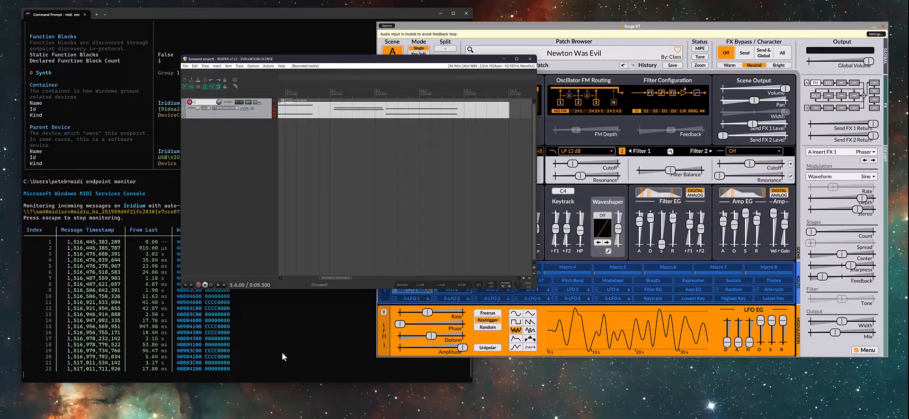